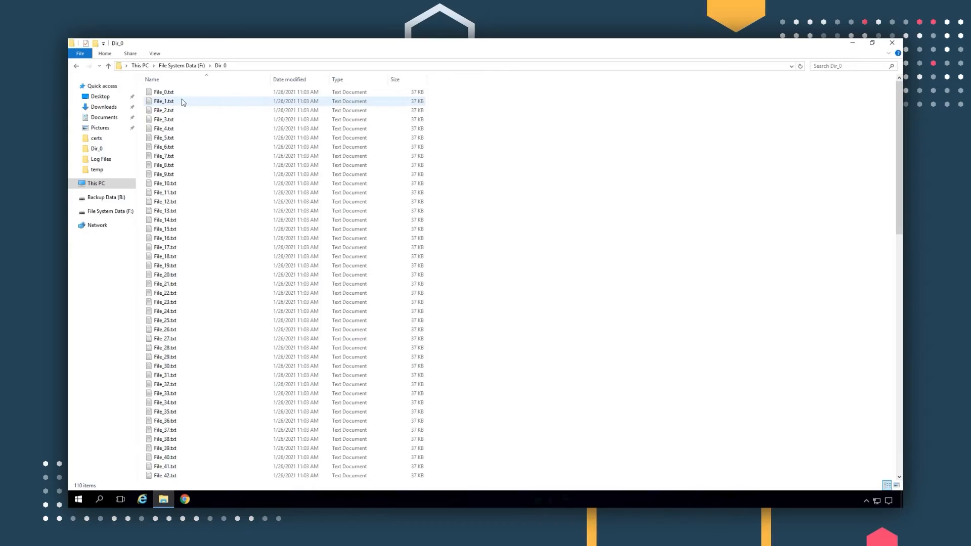
# Check File_0.txt from Dir_0 in Notepad, close it, and launch Chrome
pyautogui.doubleClick(163, 92)
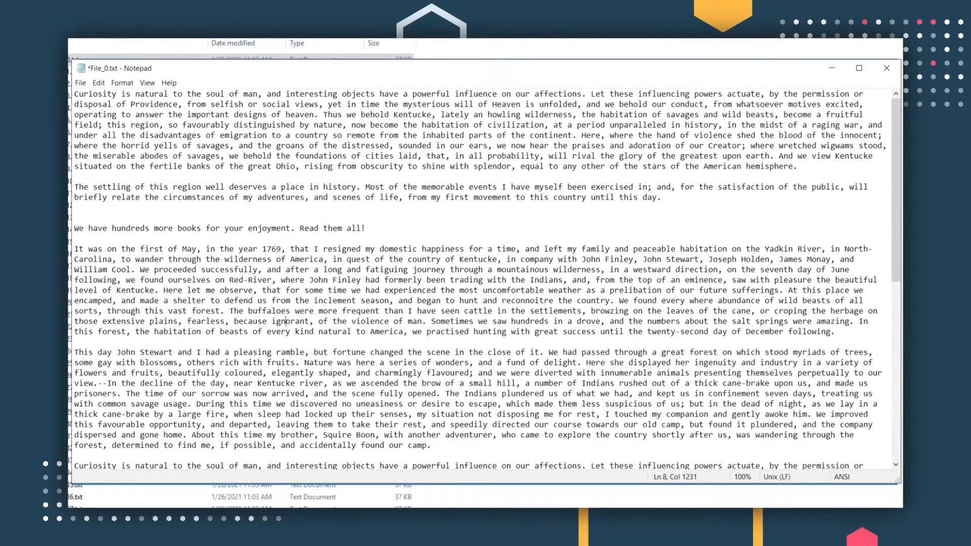
pyautogui.click(886, 68)
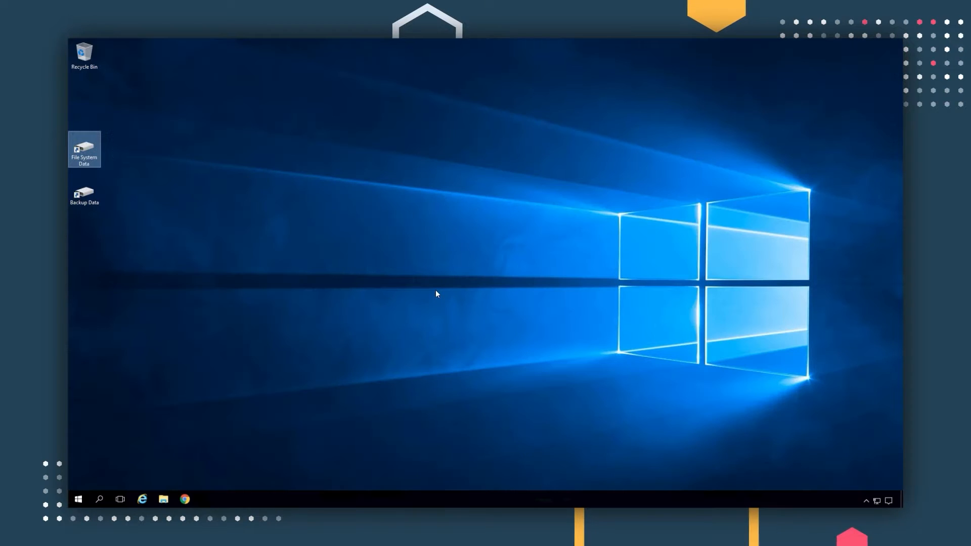
pyautogui.moveTo(228, 442)
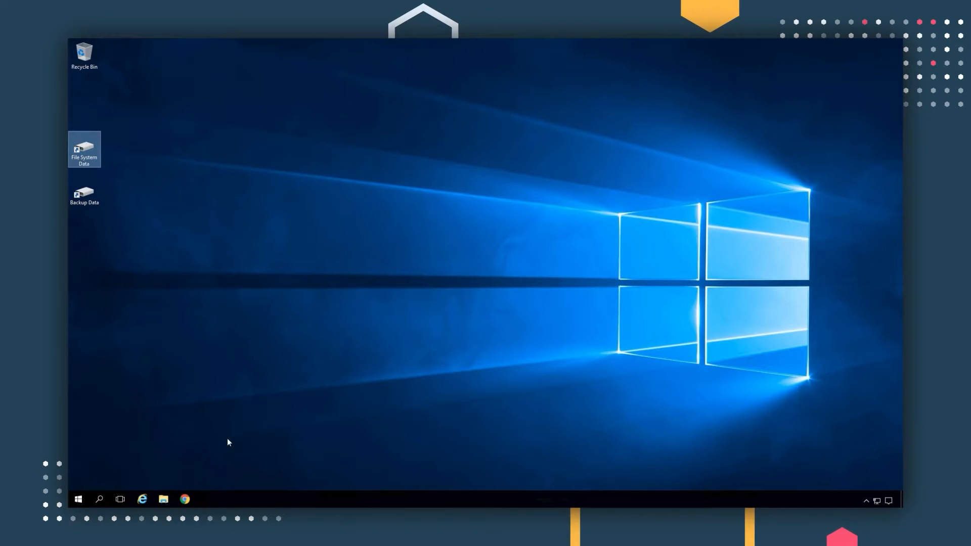
pyautogui.click(185, 499)
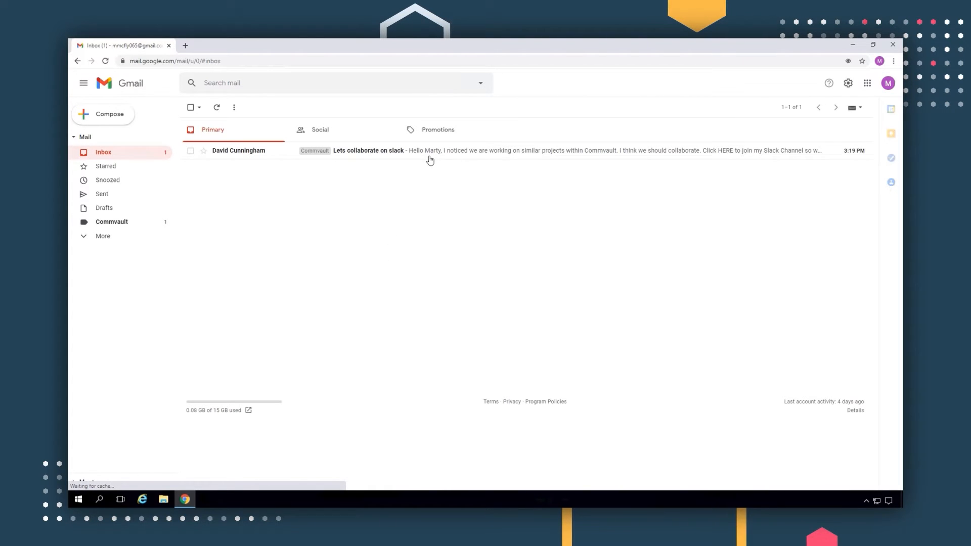
# Open the 'Lets collaborate on slack' email and follow its HERE link
pyautogui.click(368, 150)
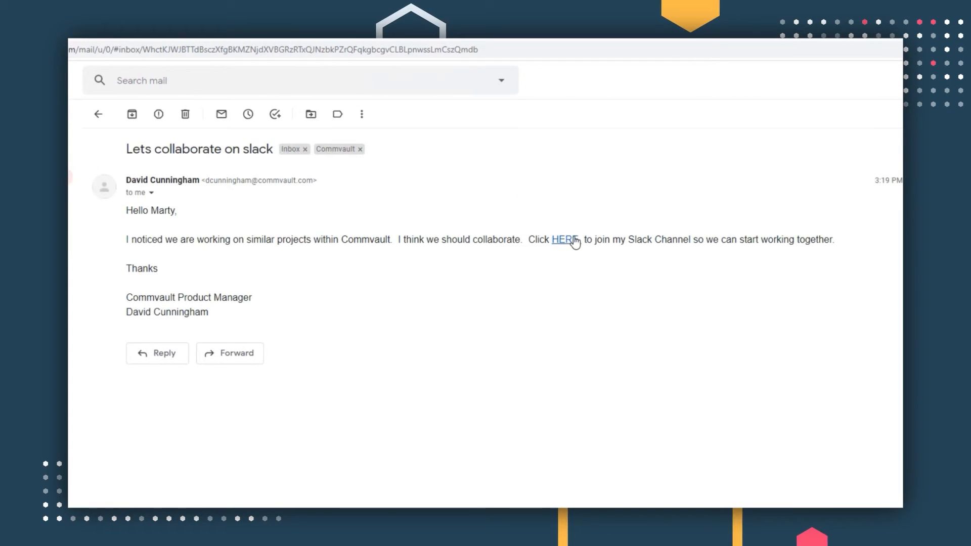
pyautogui.moveTo(570, 227)
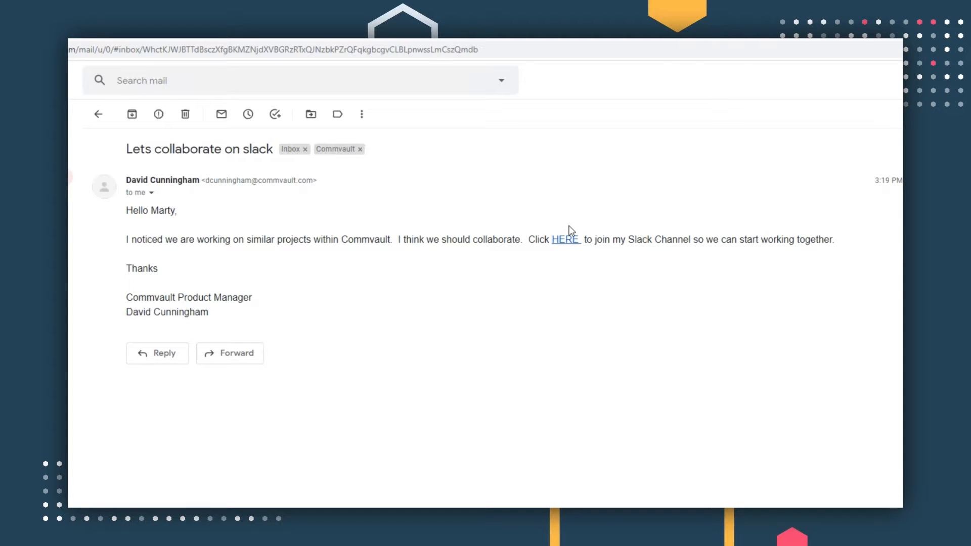
pyautogui.click(564, 239)
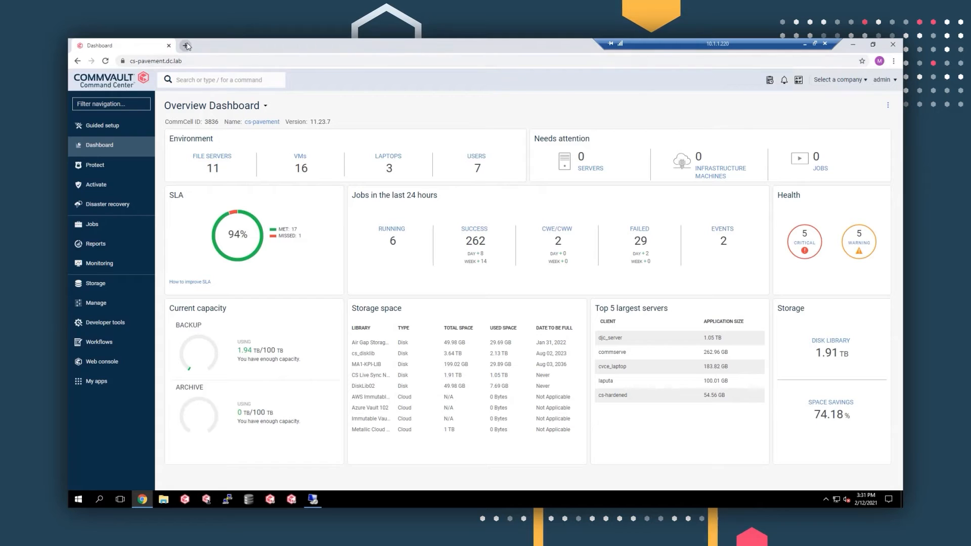
# Read the ma-win02 File Activity Anomaly Alert in a new Gmail tab, then return to the dashboard
pyautogui.click(185, 45)
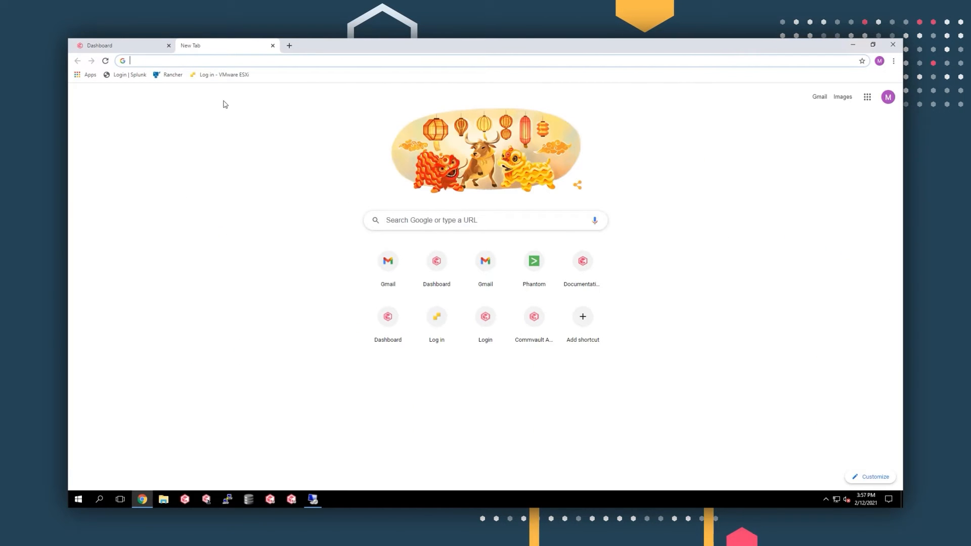
pyautogui.click(387, 261)
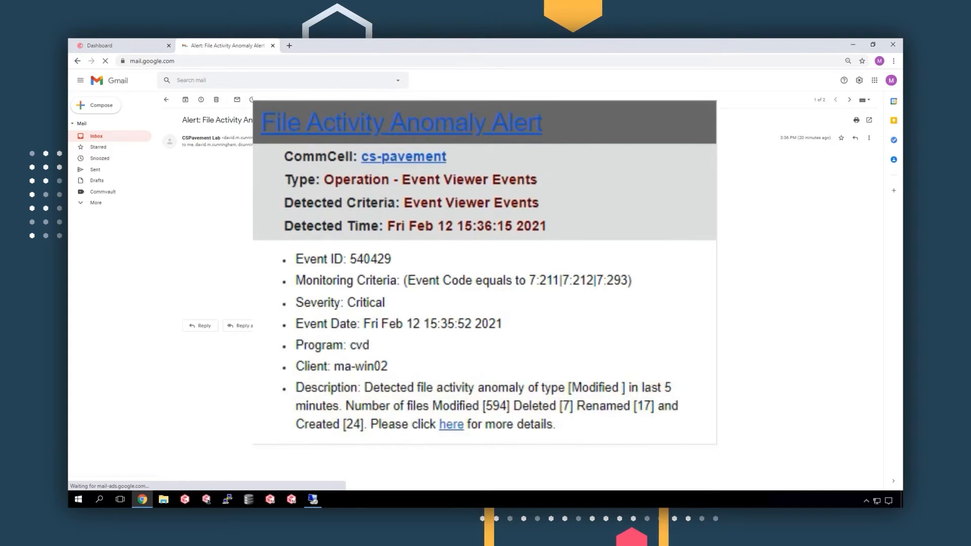
pyautogui.click(101, 45)
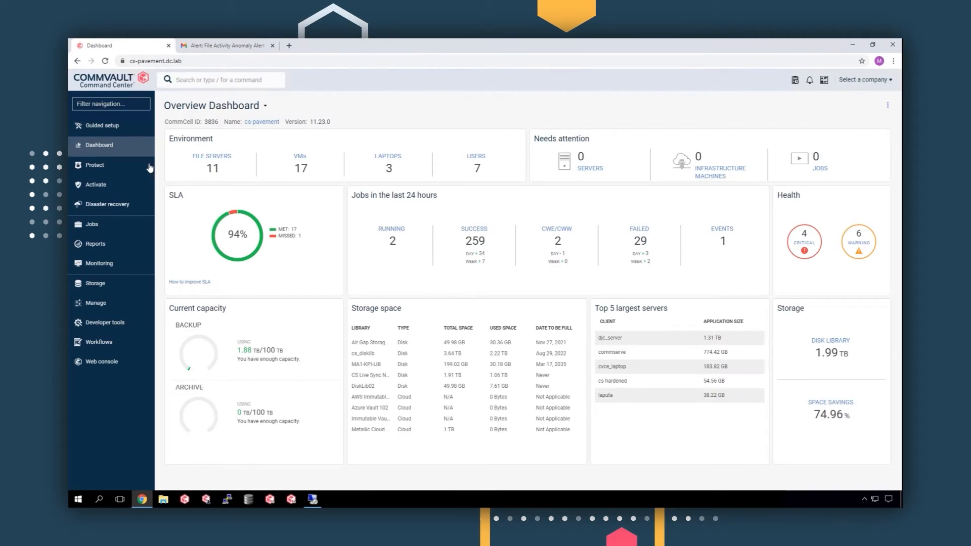
# Go to Monitoring > Unusual file activity to find the ma-win02 anomaly
pyautogui.click(99, 263)
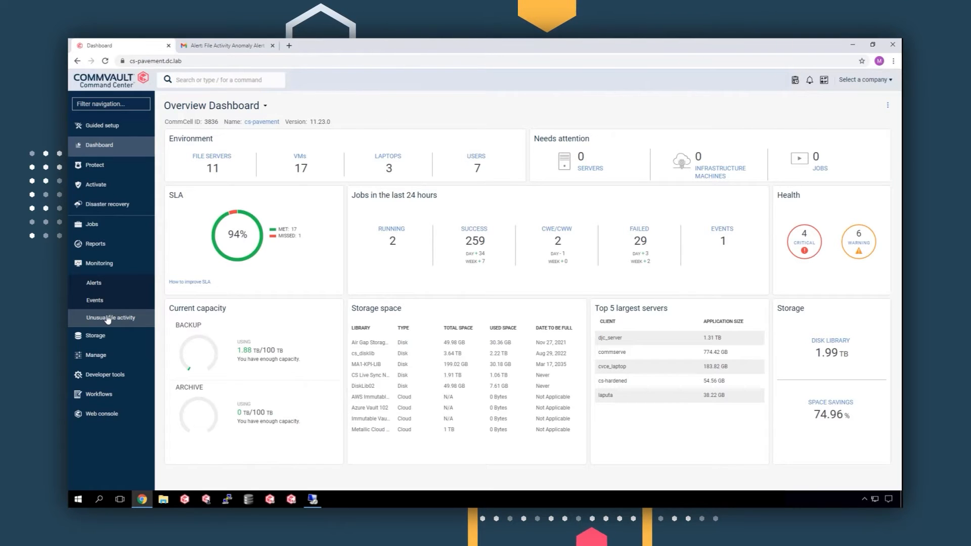
pyautogui.click(111, 317)
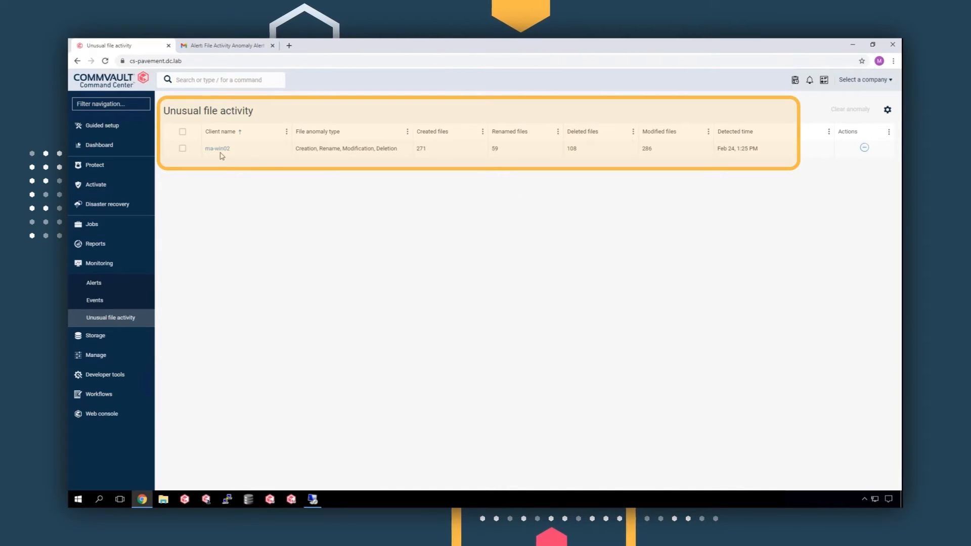
# Review ma-win02's anomaly details for F:\ paths and choose Restore path for one
pyautogui.click(217, 148)
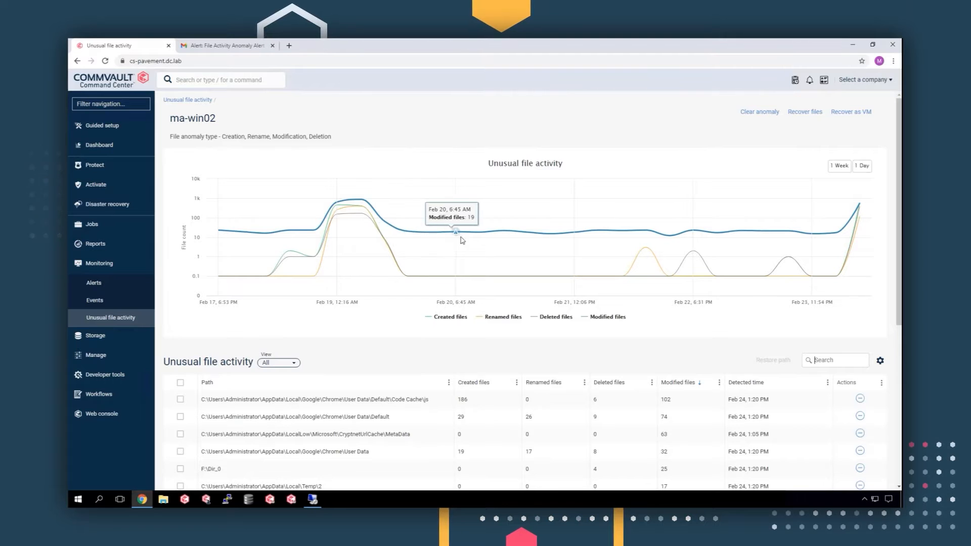
pyautogui.moveTo(754, 236)
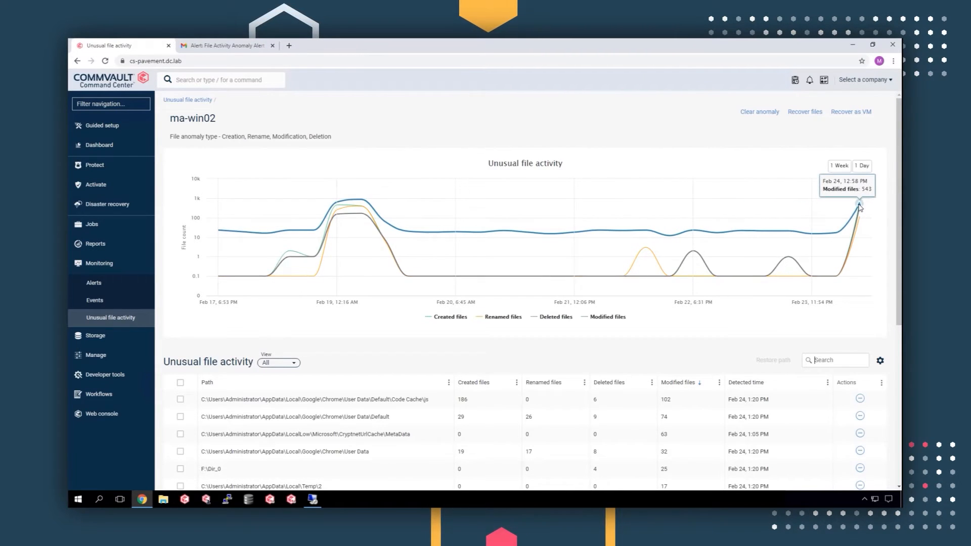
pyautogui.scroll(-3)
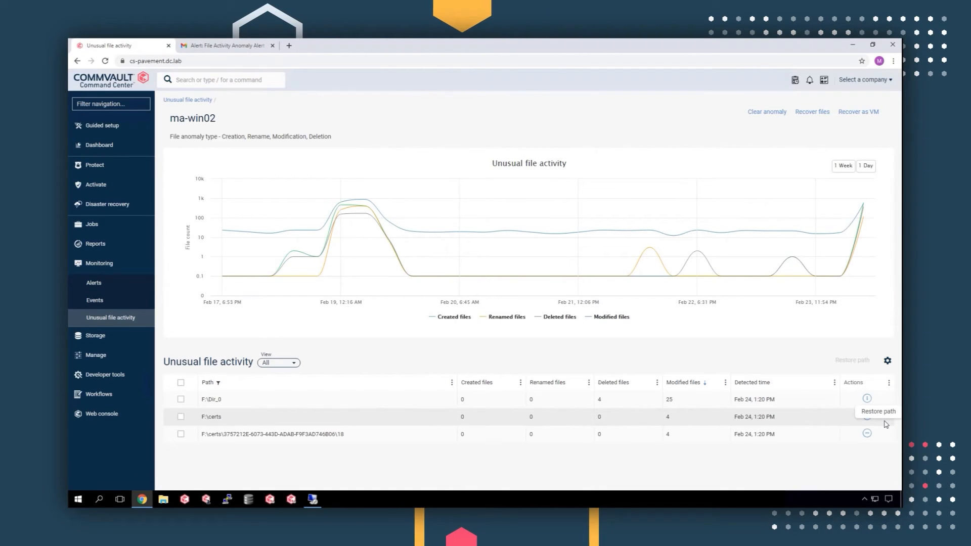
pyautogui.click(866, 398)
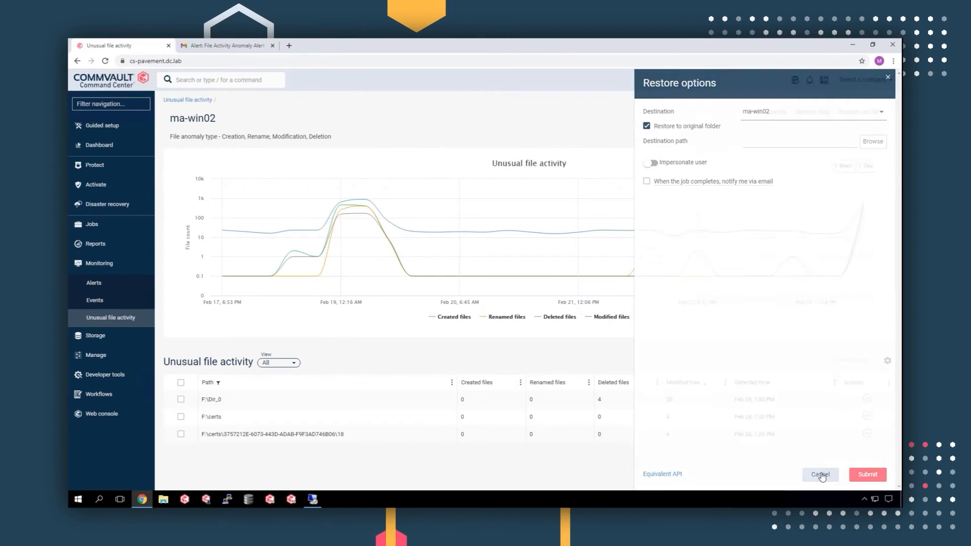
# Cancel the restore options and close the Recover as VM form
pyautogui.click(820, 474)
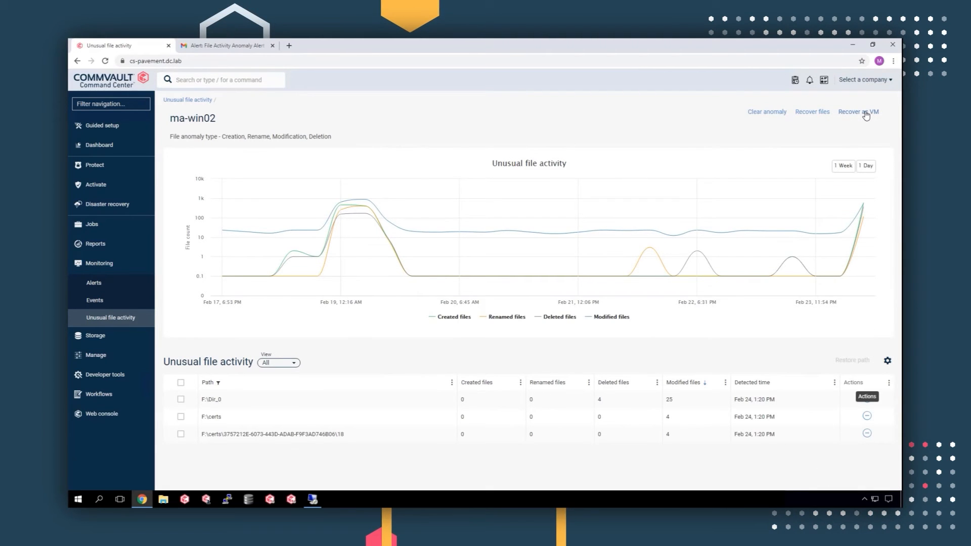
pyautogui.click(858, 112)
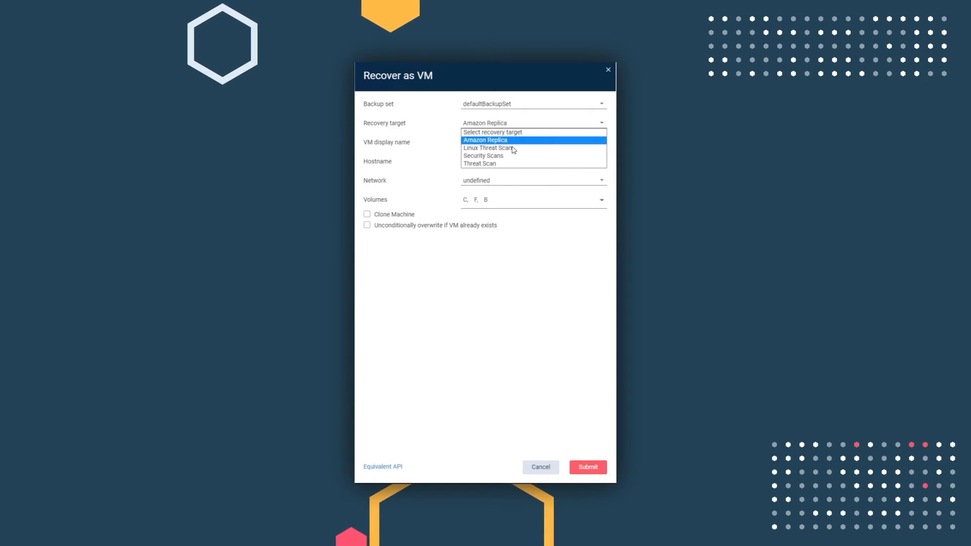
pyautogui.moveTo(494, 165)
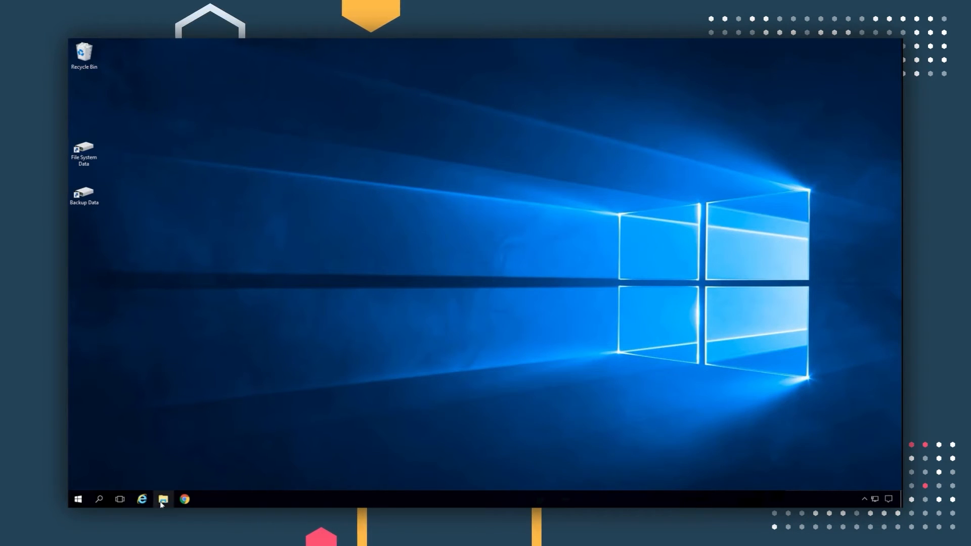
# Delete the downloaded Slack channel vCard.exe and open Dir_0's damaged File_1.txt
pyautogui.click(162, 499)
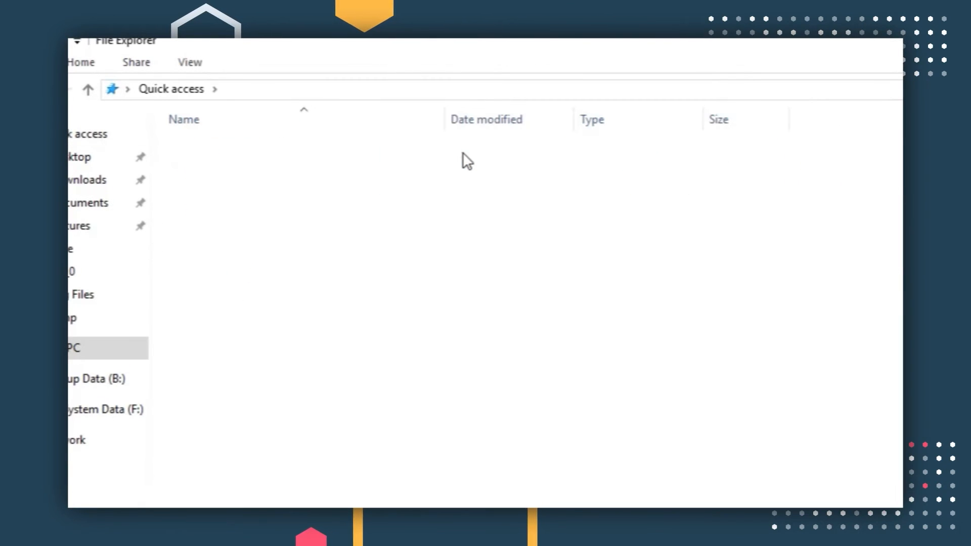
pyautogui.rightClick(261, 121)
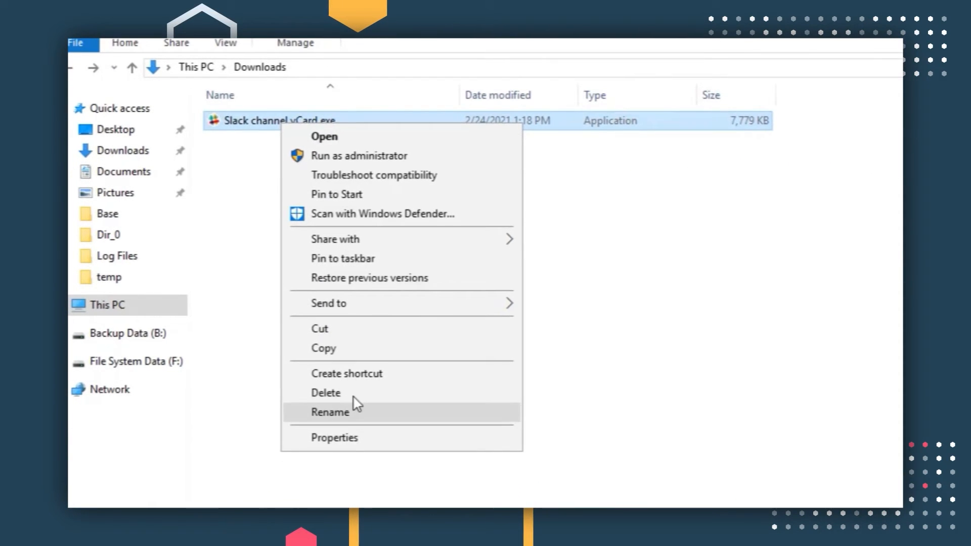
pyautogui.click(326, 393)
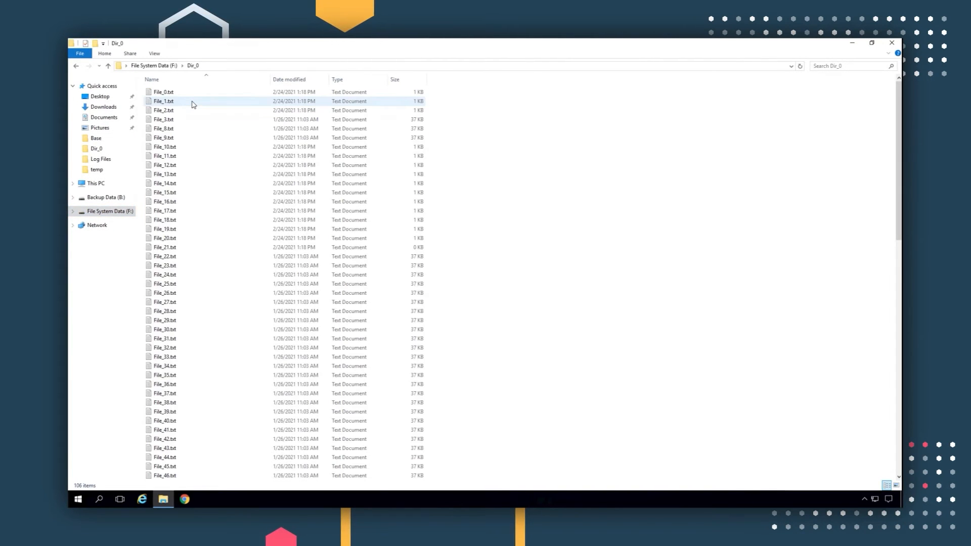
pyautogui.doubleClick(164, 100)
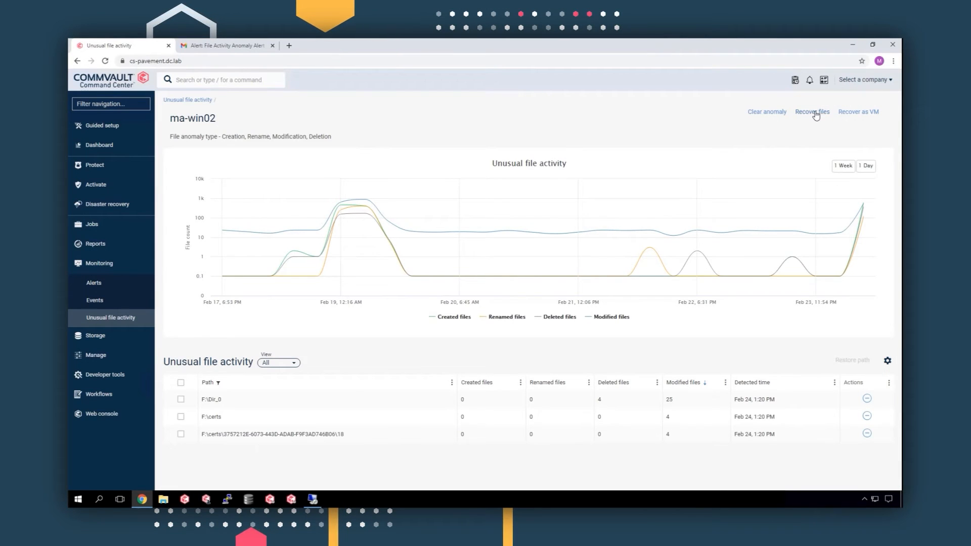
# Browse ma-win02's backup to C:\Users\Administrator\Downloads and delete Slack channel vCard.exe
pyautogui.click(812, 112)
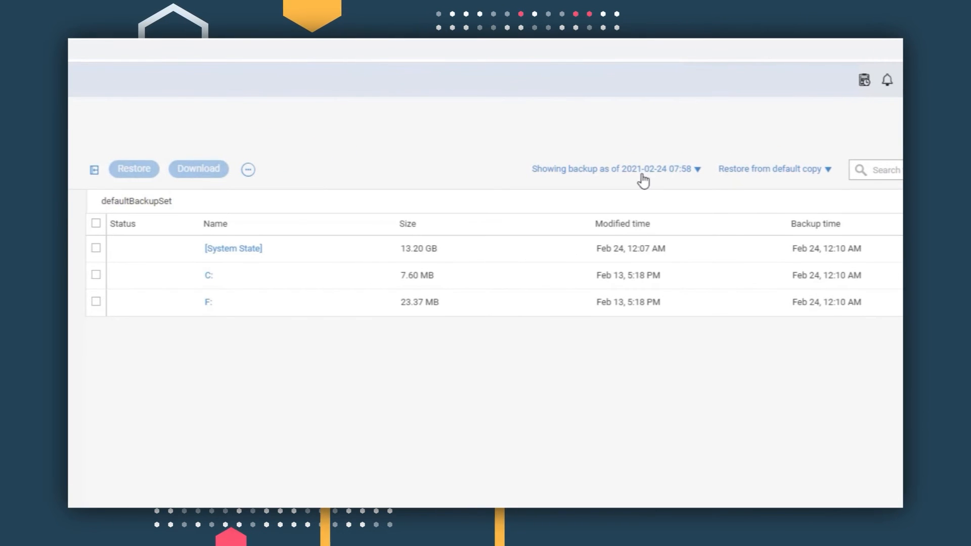
pyautogui.click(207, 275)
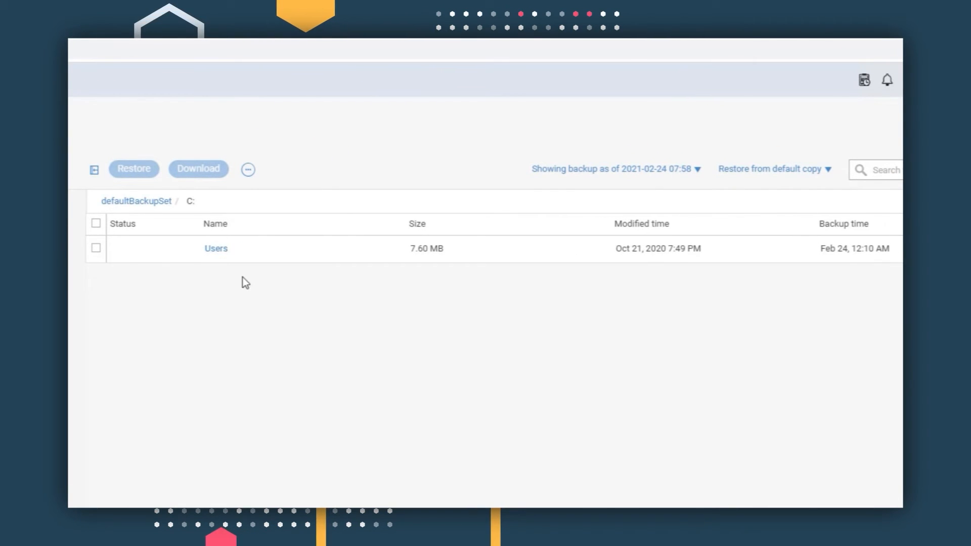
pyautogui.click(215, 249)
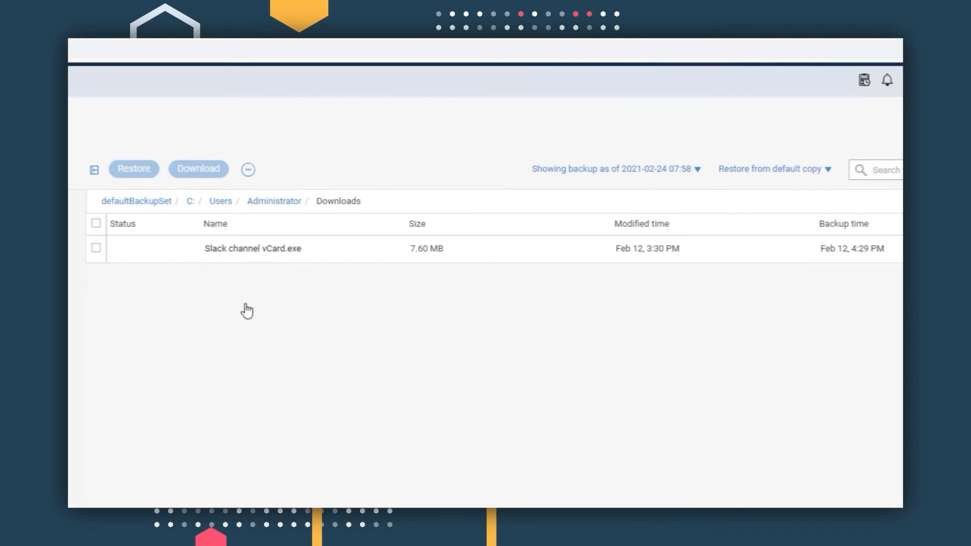
pyautogui.click(95, 224)
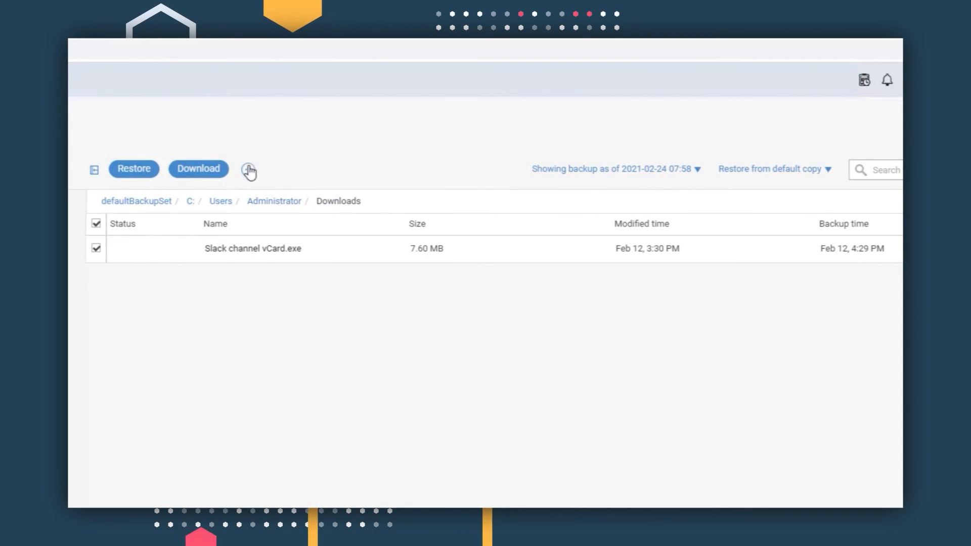
pyautogui.click(248, 168)
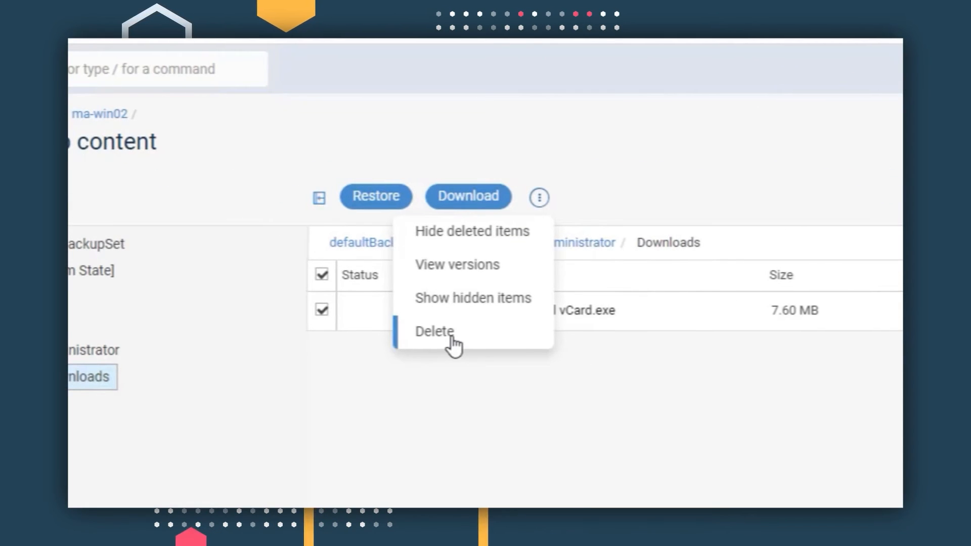
pyautogui.click(434, 331)
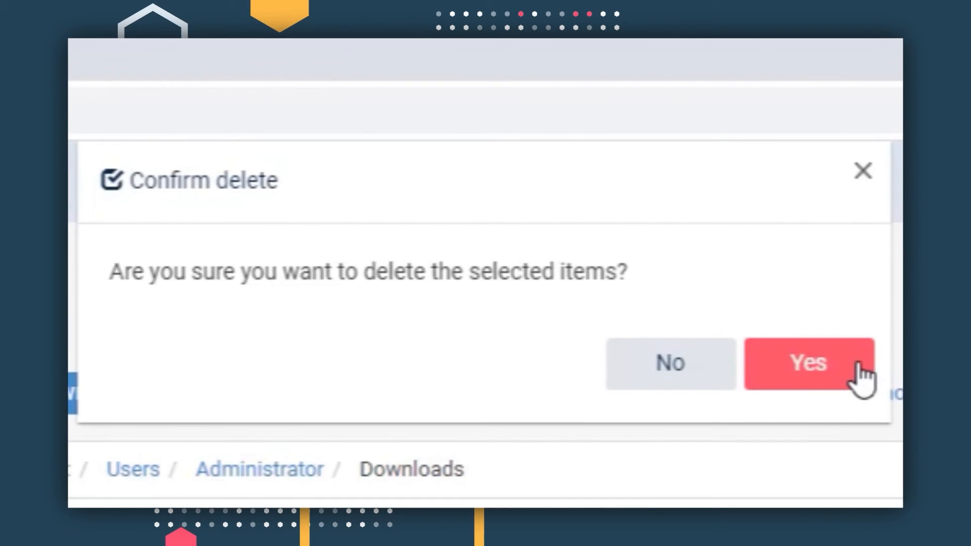
pyautogui.click(810, 363)
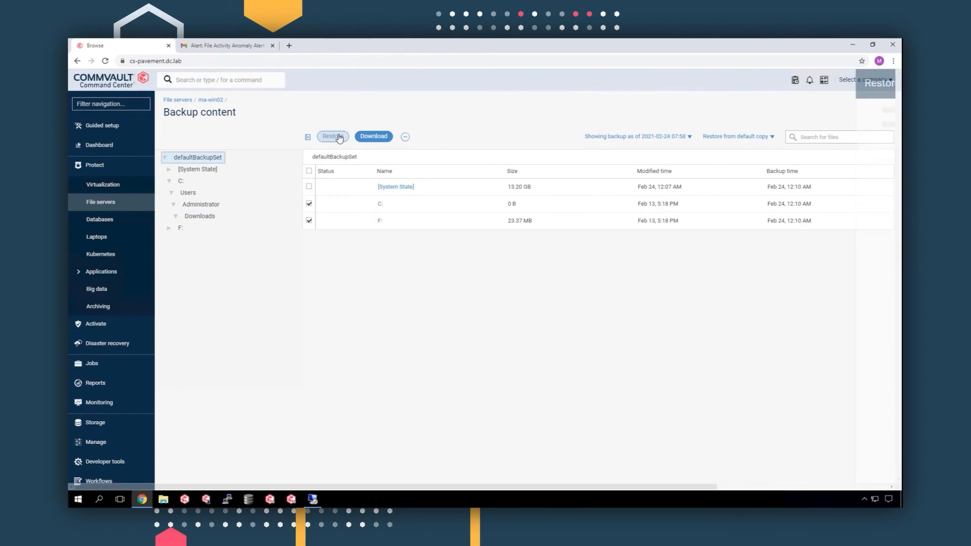
# Restore the C: and F: backup to its original folders and track the job
pyautogui.click(333, 137)
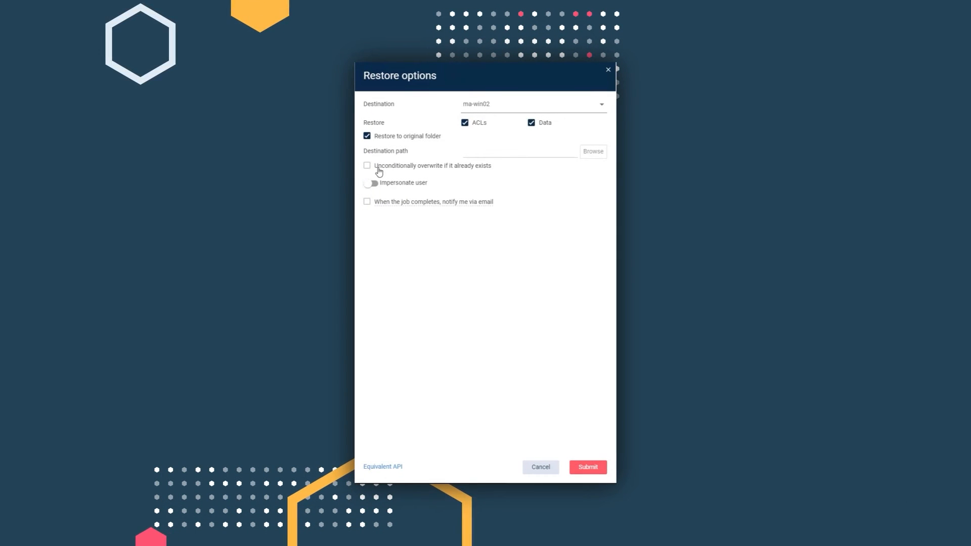
pyautogui.click(587, 466)
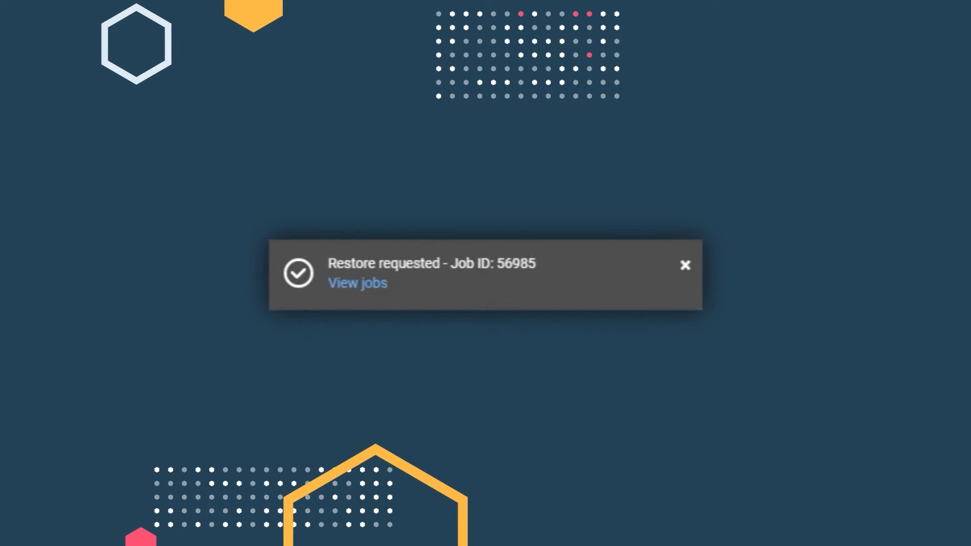
pyautogui.click(357, 283)
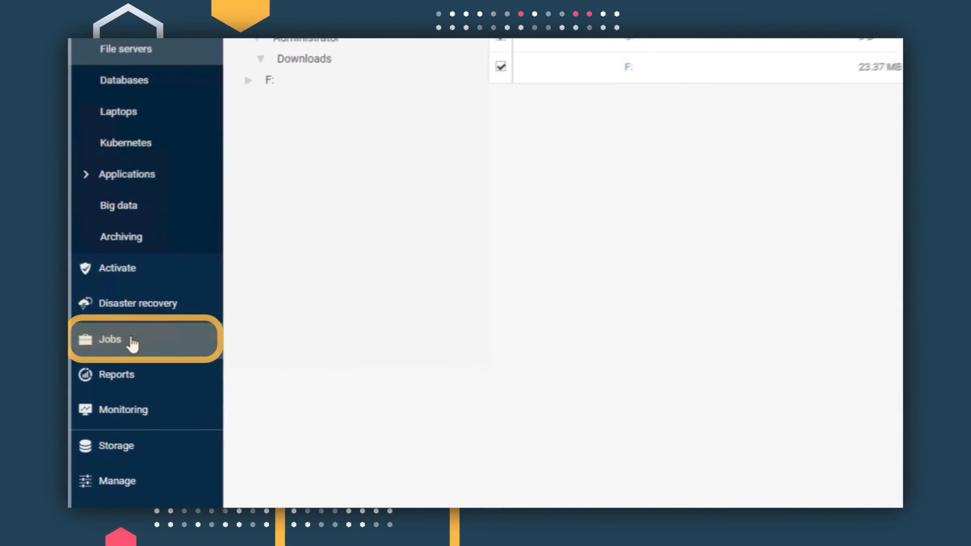
pyautogui.click(109, 339)
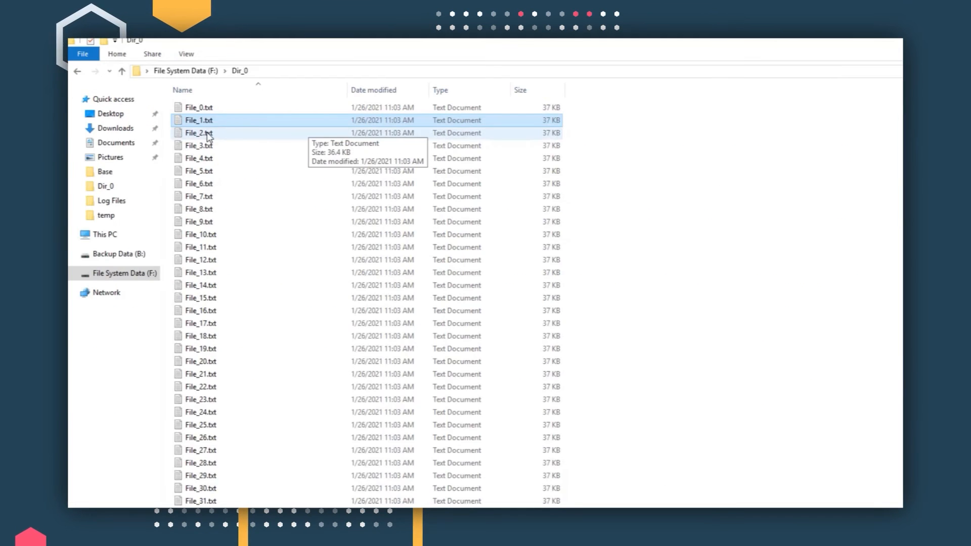
# Open Dir_0's File_2.txt in Notepad to confirm it reads normally
pyautogui.doubleClick(197, 133)
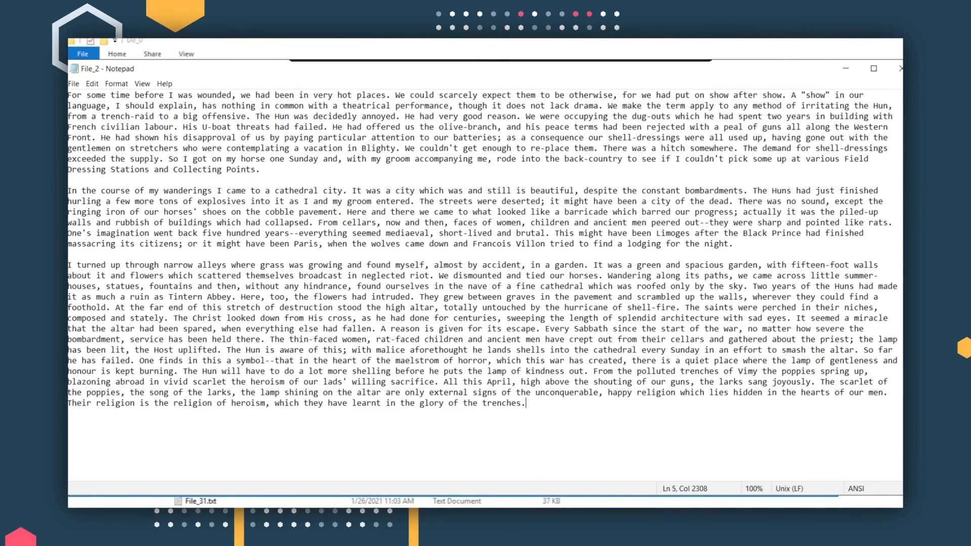